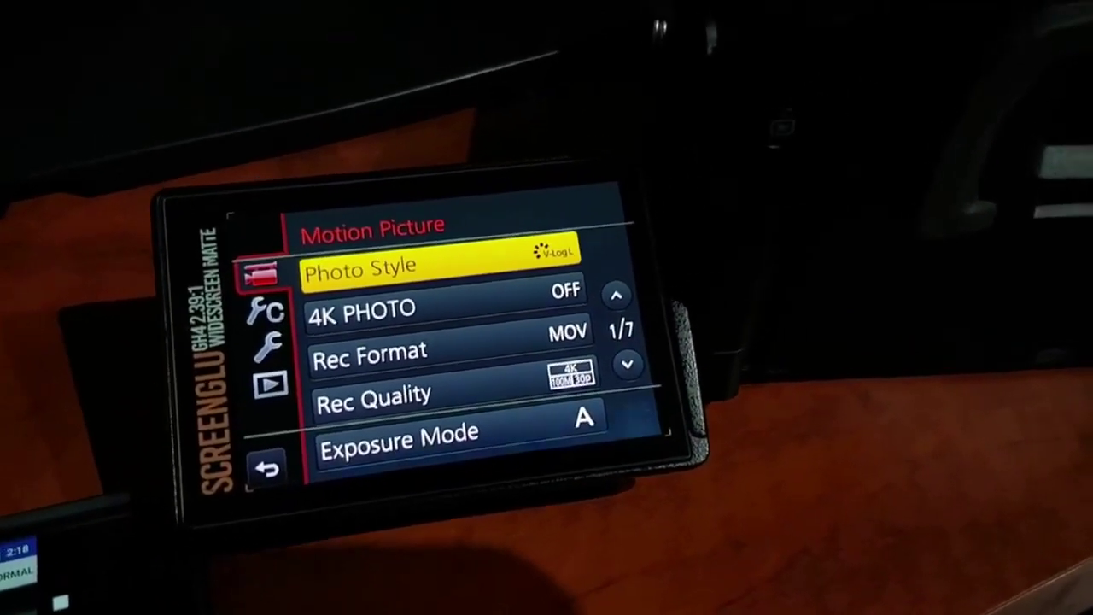
- Save the V-Log L photo style into the Custom slot, confirming Yes to overwrite the previous settings
{"action": "left_click", "coordinate": [359, 267]}
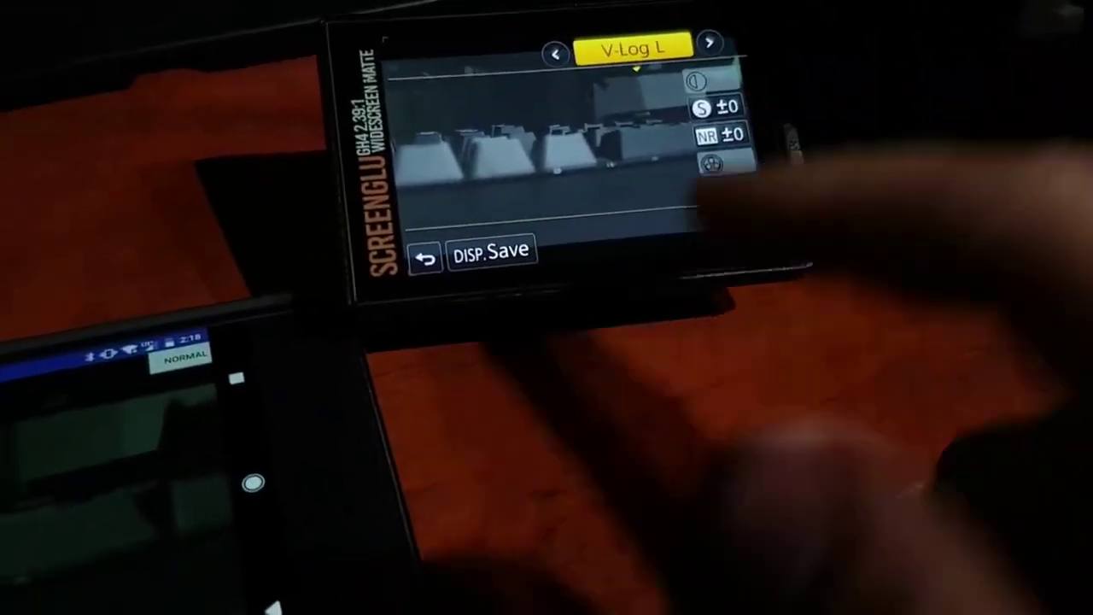
{"action": "left_click", "coordinate": [492, 252]}
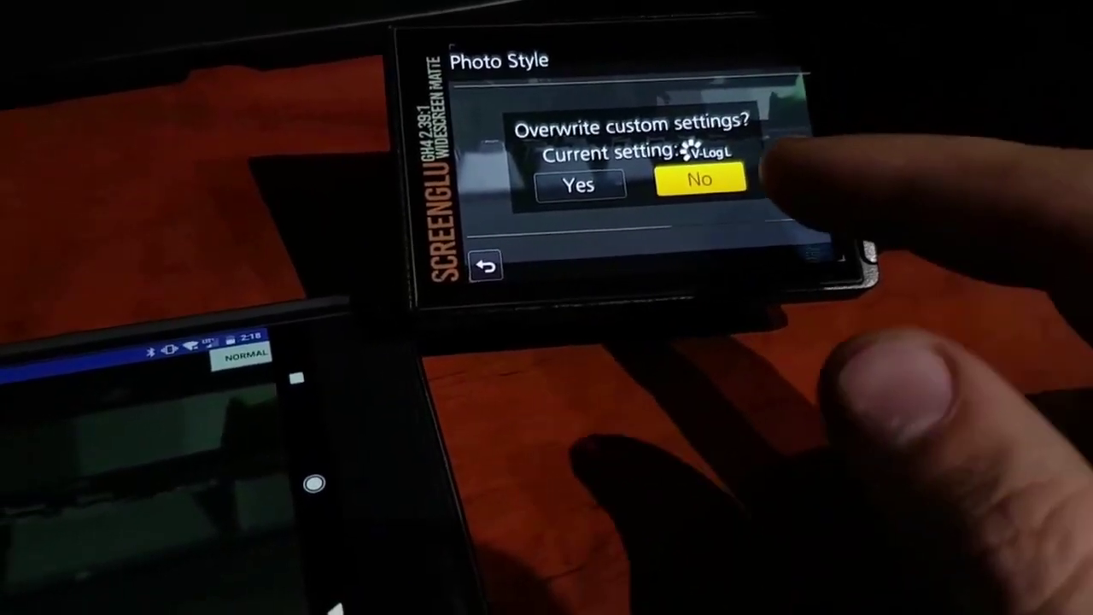
{"action": "left_click", "coordinate": [699, 181]}
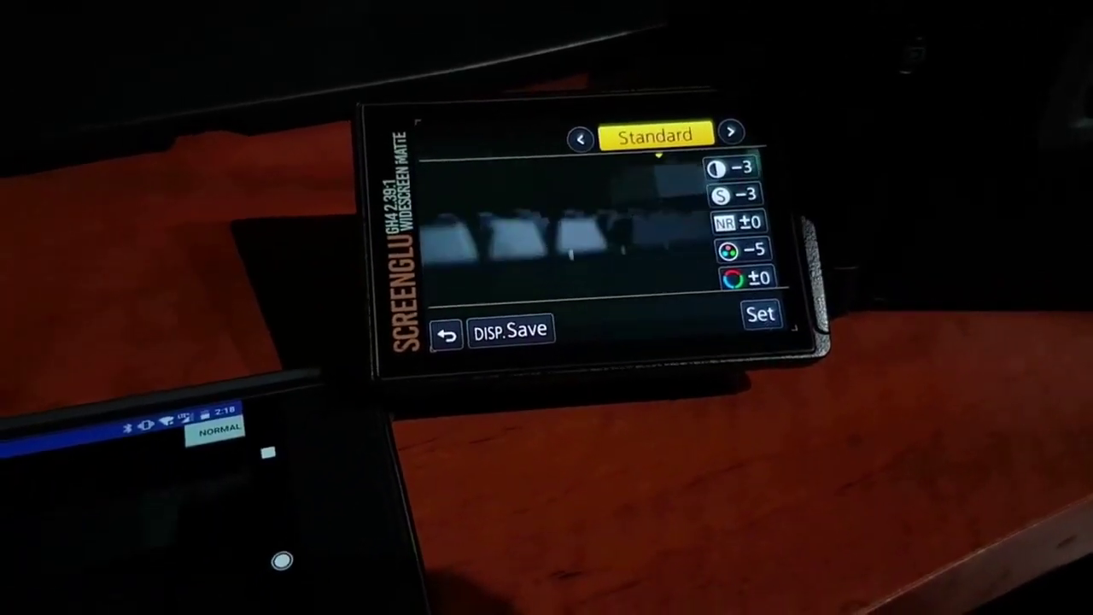
- Exit the Photo Style adjustment screen and reach the quick-menu Photo Style picker with Natural highlighted
{"action": "left_click", "coordinate": [731, 132]}
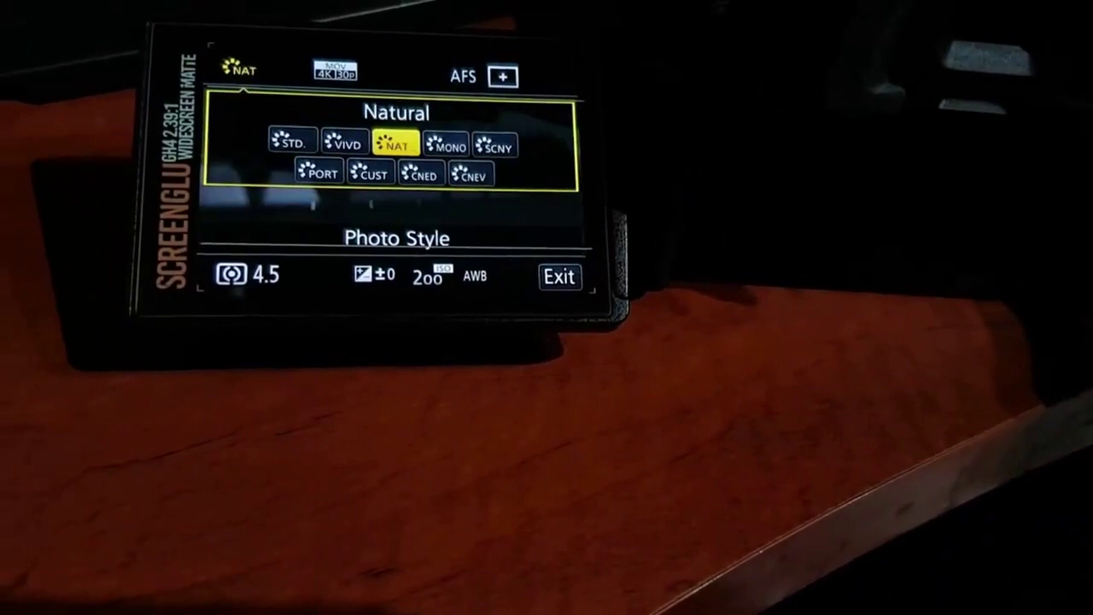
- Cycle the quick-menu photo style from Natural through Vivid to land on Portrait
{"action": "left_click", "coordinate": [558, 277]}
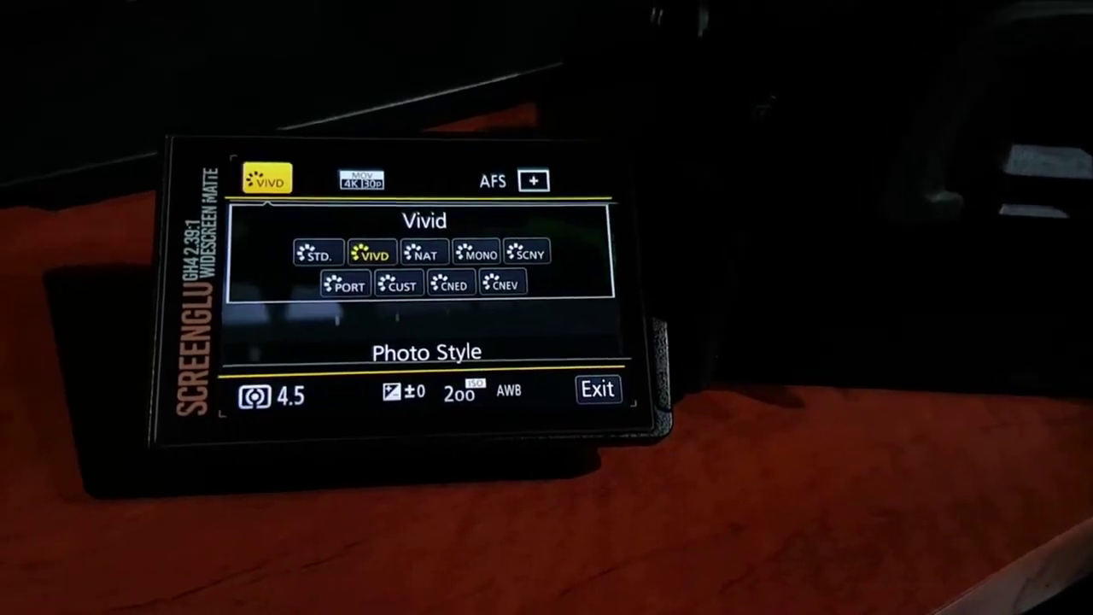
{"action": "left_click", "coordinate": [345, 284]}
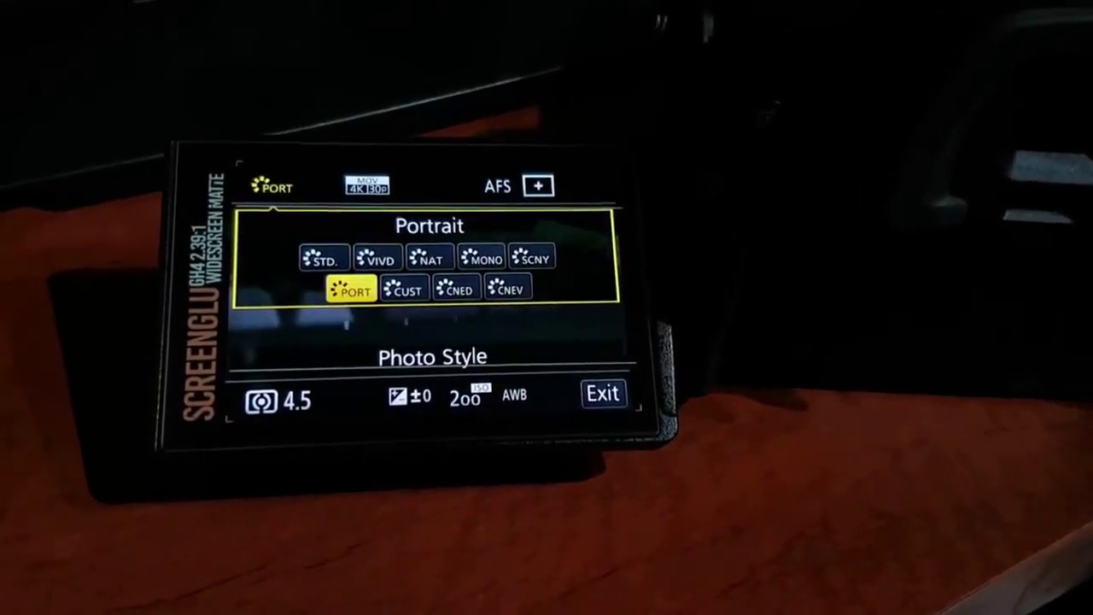